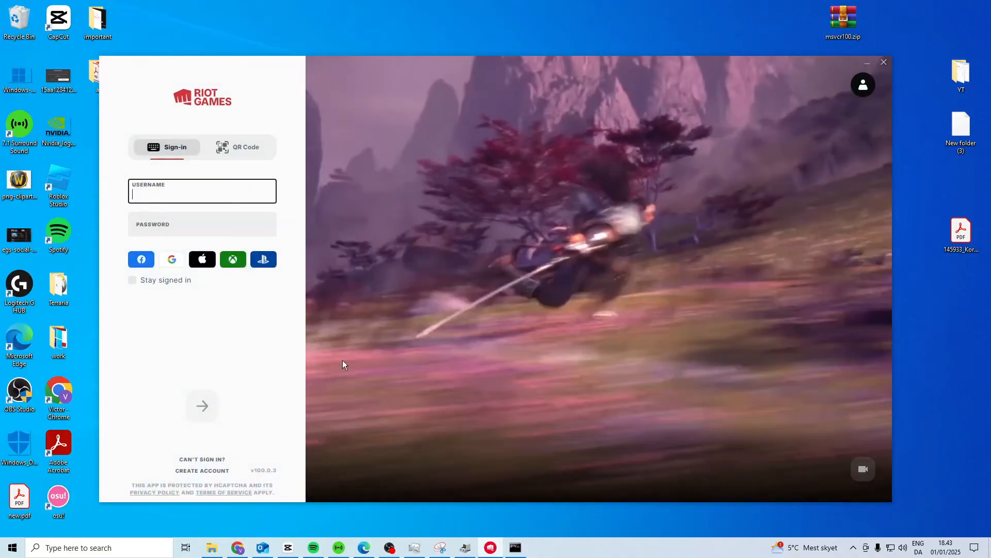
# Repair the League of Legends installation from the Riot Client settings.
pyautogui.click(862, 84)
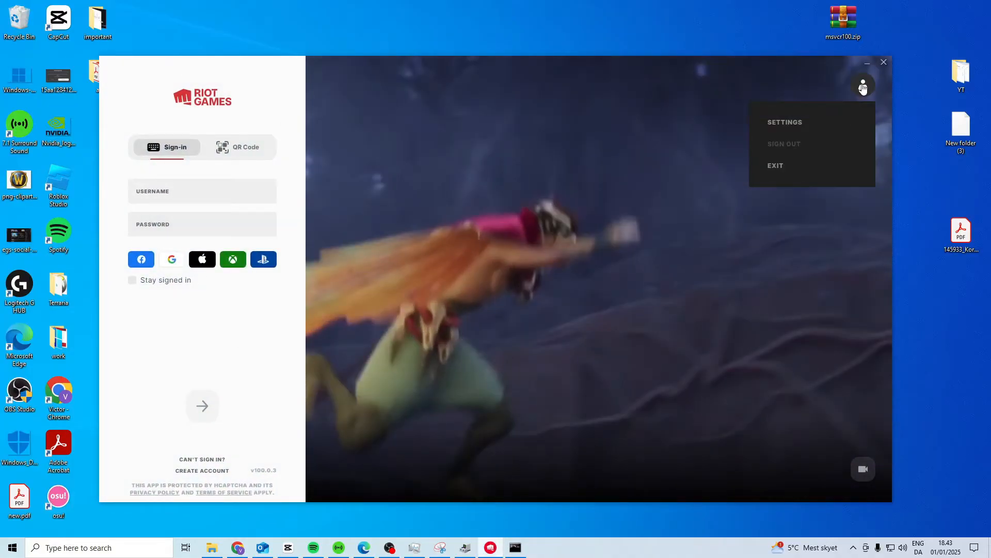
pyautogui.click(784, 121)
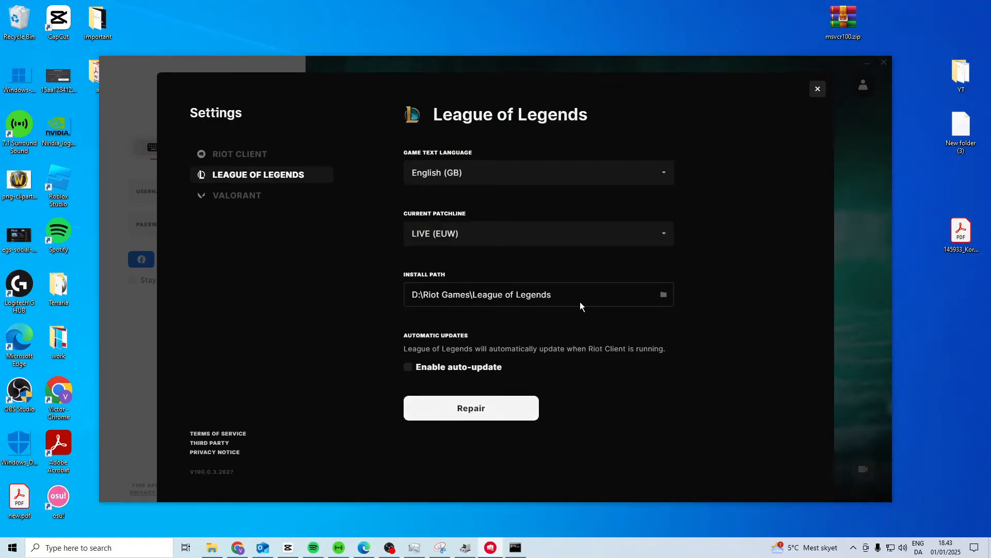
pyautogui.click(817, 87)
pyautogui.write('t')
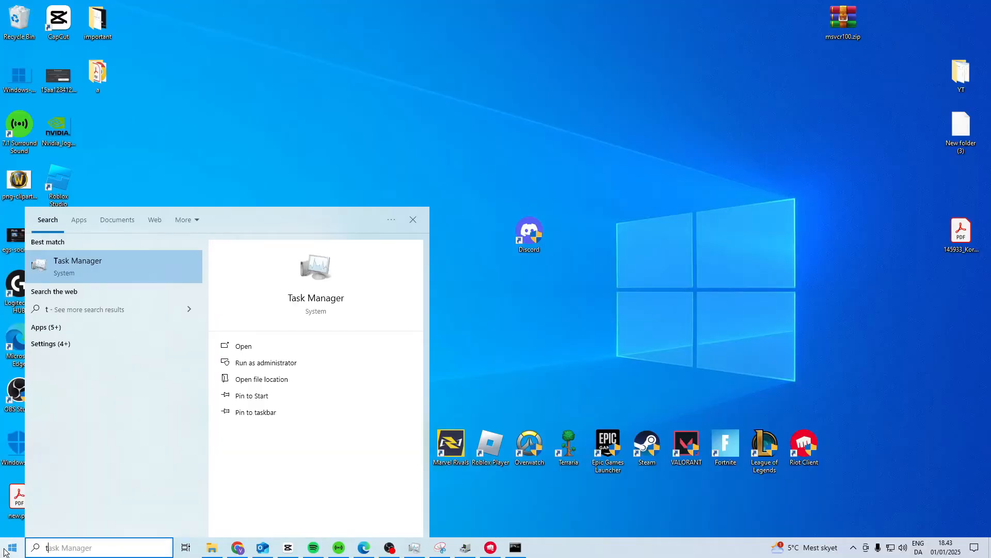
pyautogui.click(243, 346)
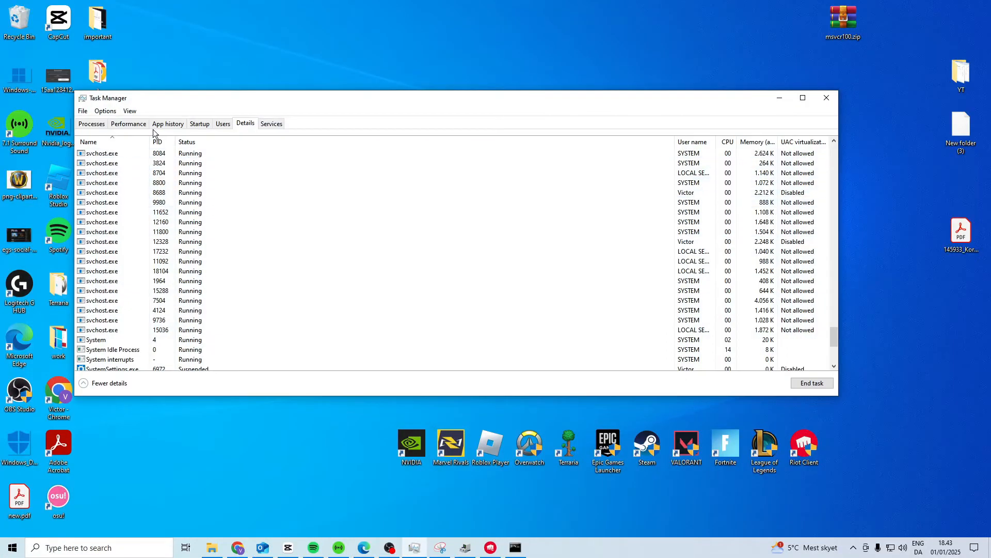
pyautogui.click(91, 123)
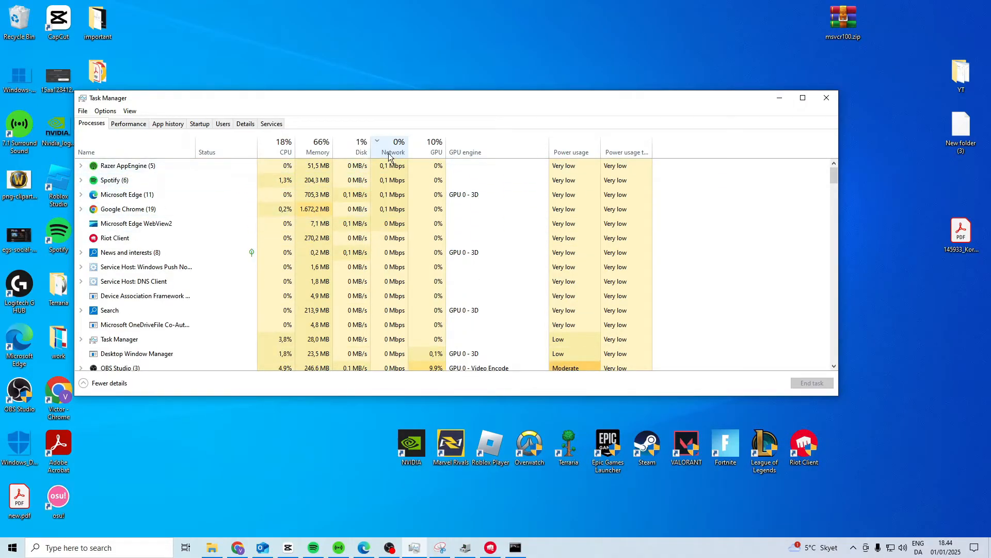
pyautogui.moveTo(393, 152)
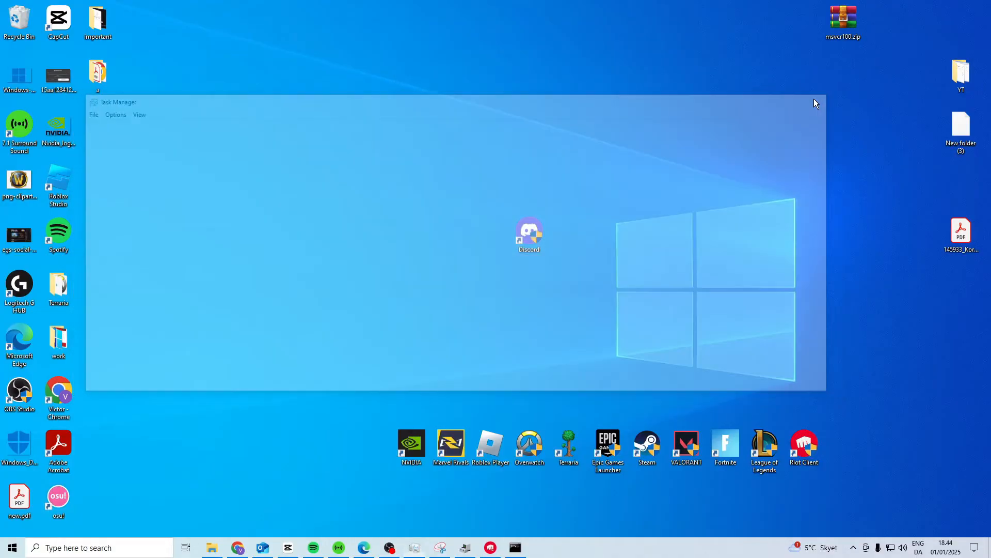
# Search 'view network connections' and bring up the Ethernet adapter's context menu.
pyautogui.write('view network connections')
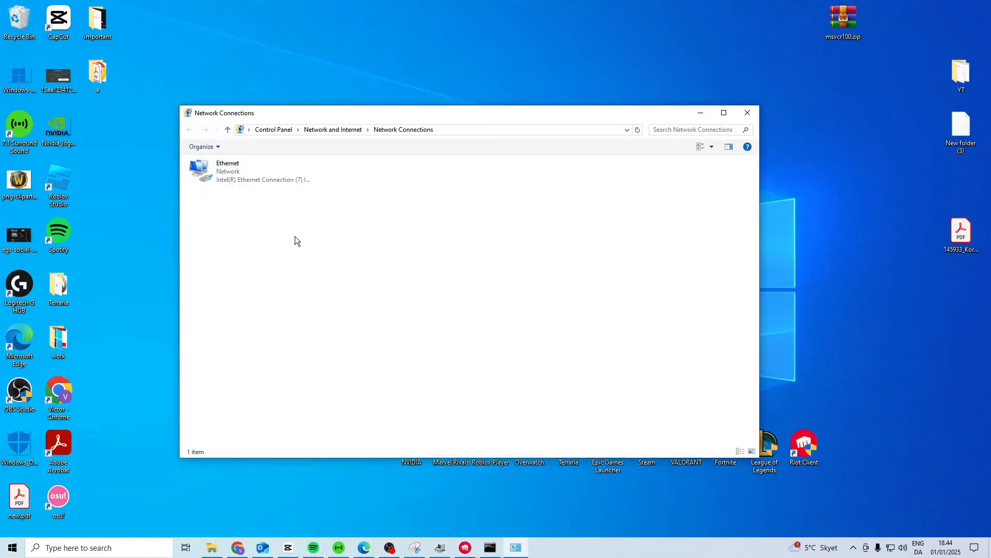
pyautogui.rightClick(227, 171)
pyautogui.write('cmd')
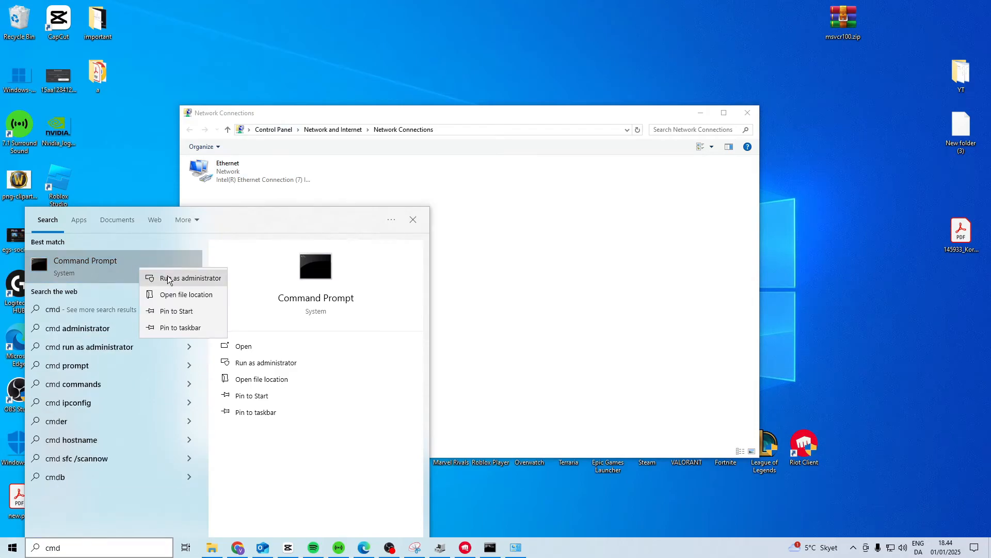
# In an administrator Command Prompt, run ipconfig /flushdns and netsh winsock reset.
pyautogui.click(191, 277)
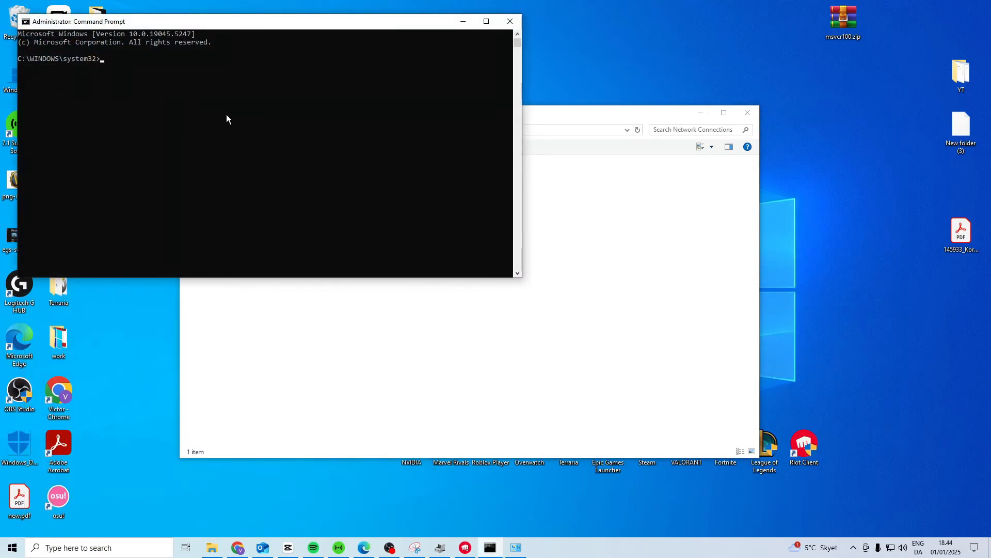
pyautogui.write('ipconfig /')
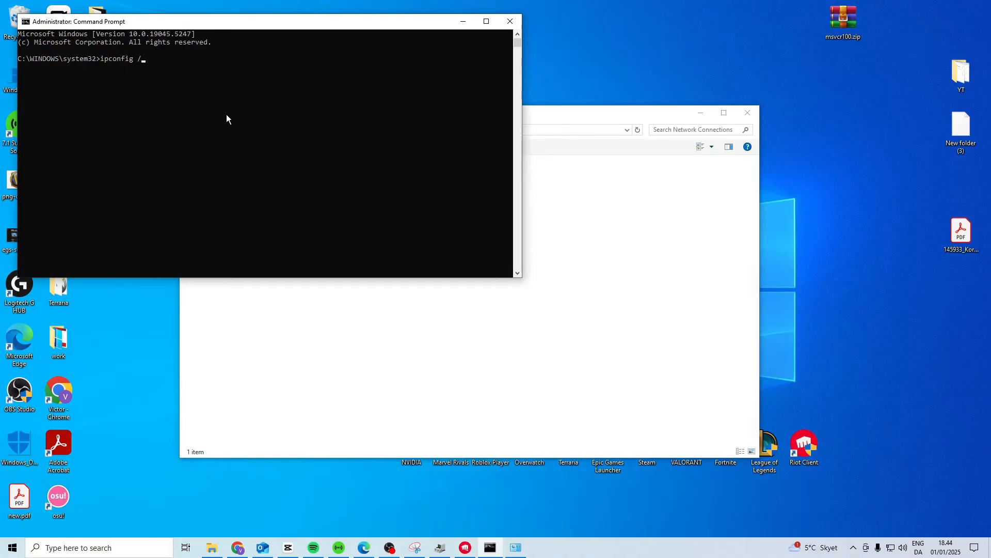
pyautogui.write('flushdns')
pyautogui.write('netsh winsock reset')
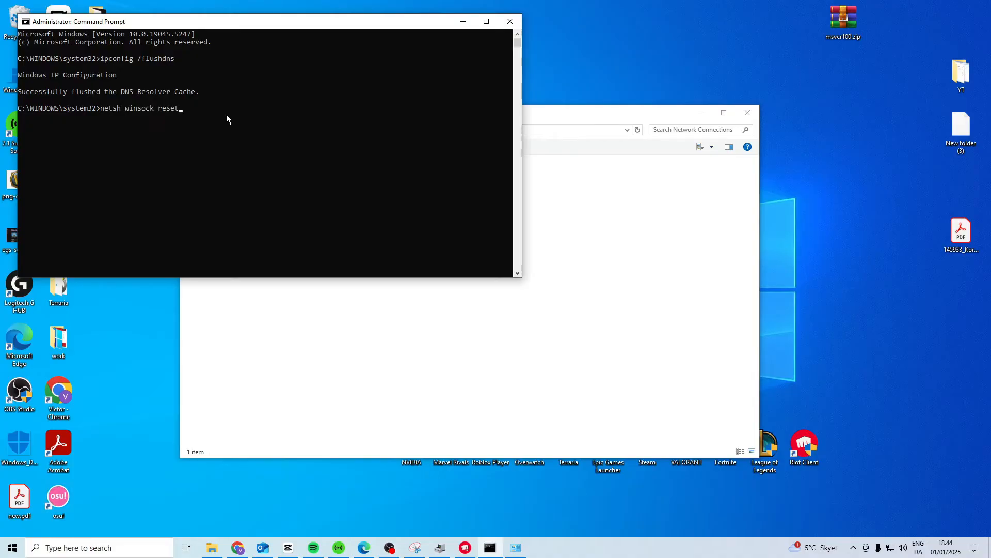
pyautogui.press('Enter')
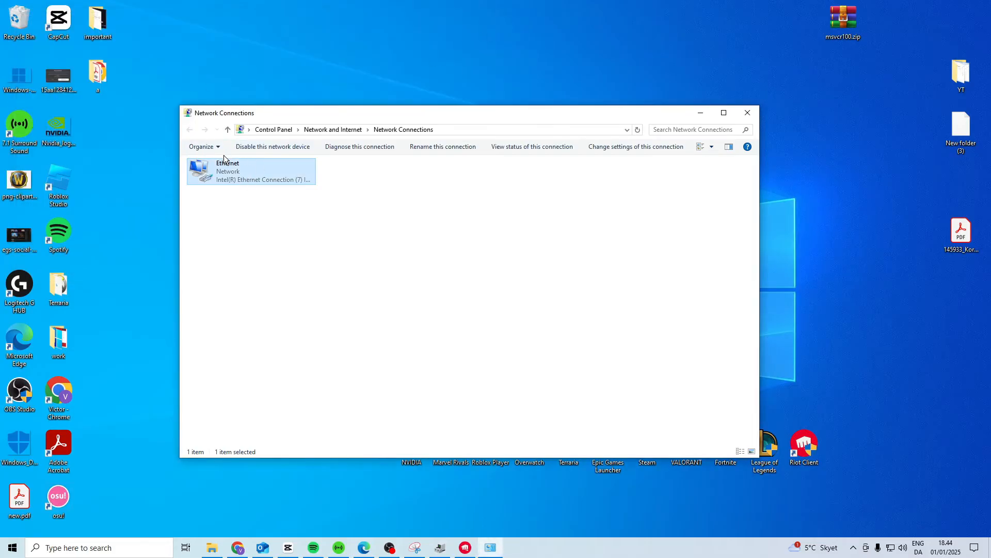
# Set Ethernet's IPv4 DNS servers to 8.8.8.8 and 8.8.4.4 and confirm.
pyautogui.rightClick(250, 170)
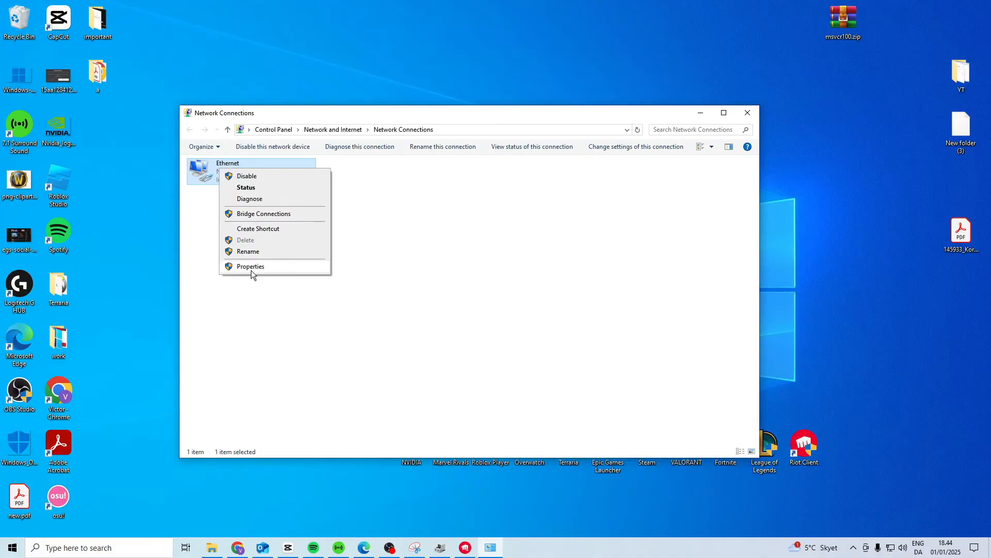
pyautogui.click(250, 267)
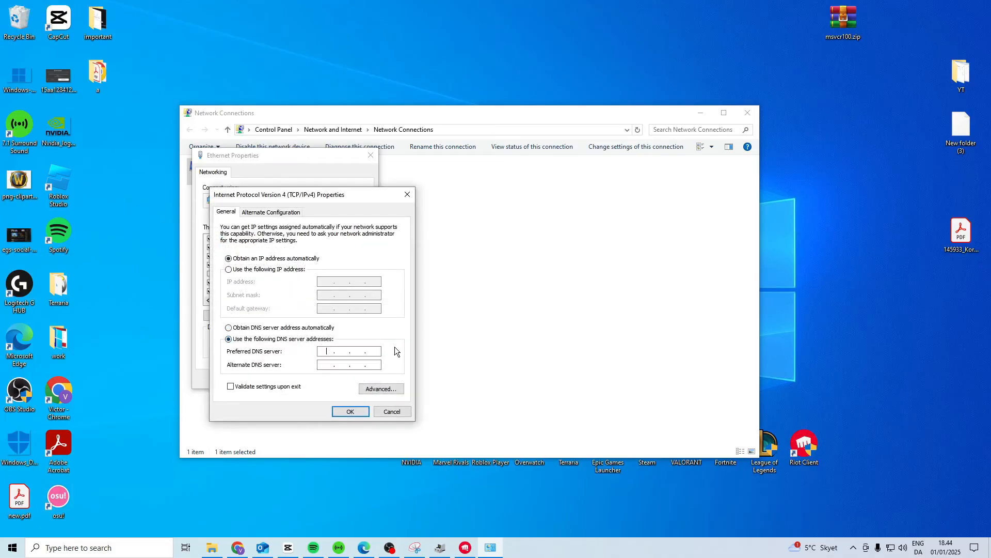
pyautogui.write('8.8.8.8')
pyautogui.click(349, 364)
pyautogui.write('8.8.4.4')
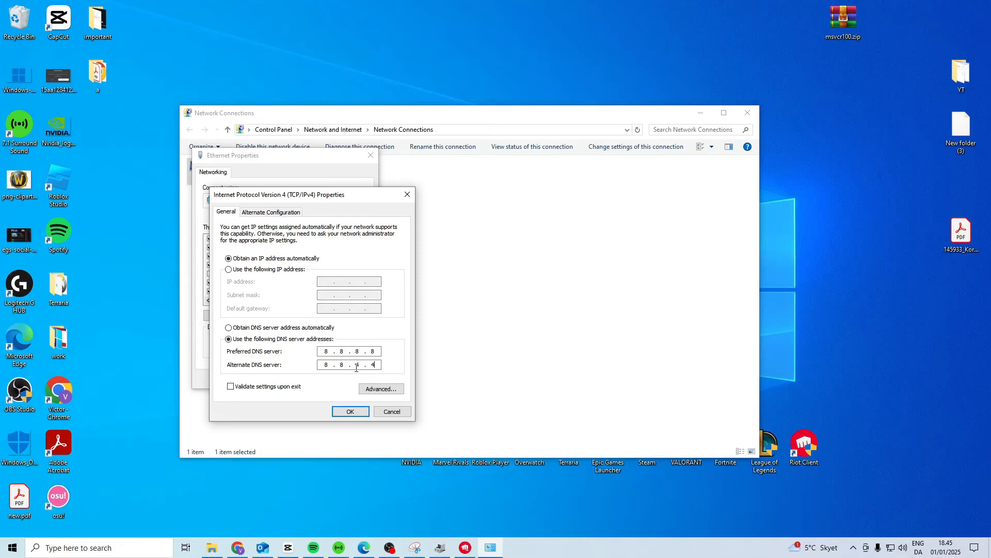
pyautogui.click(350, 411)
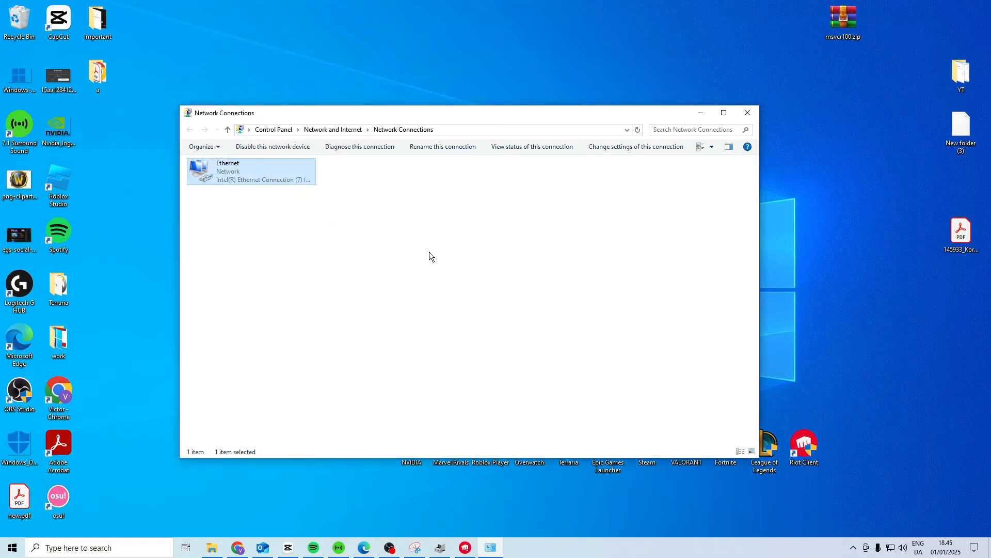
# Search 'network reset' to reach the Network reset settings page.
pyautogui.write('ne')
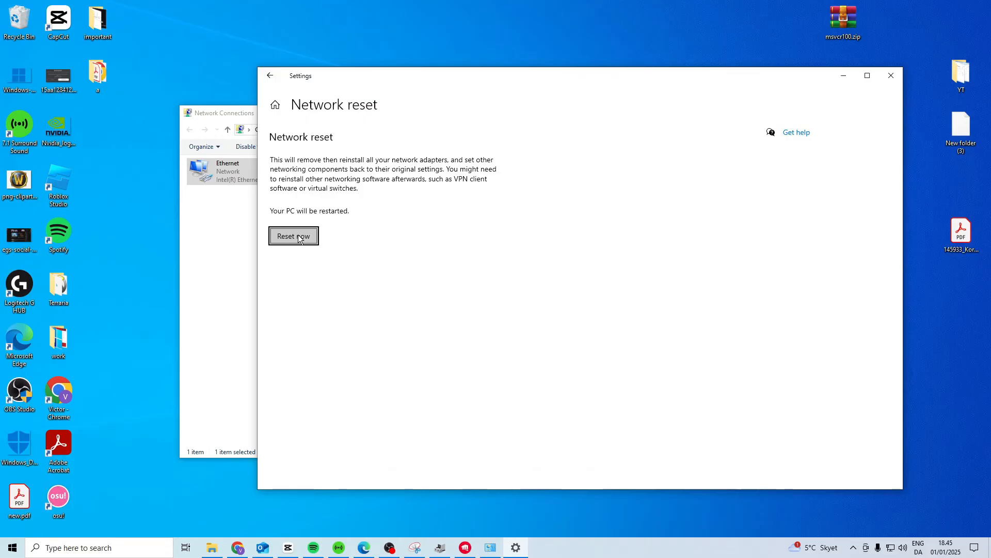
pyautogui.moveTo(411, 135)
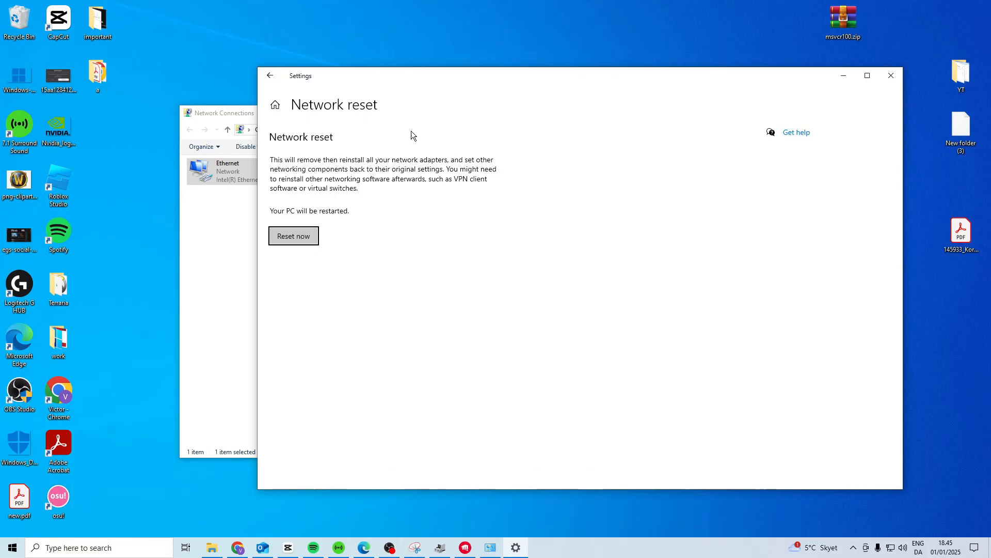
pyautogui.moveTo(207, 279)
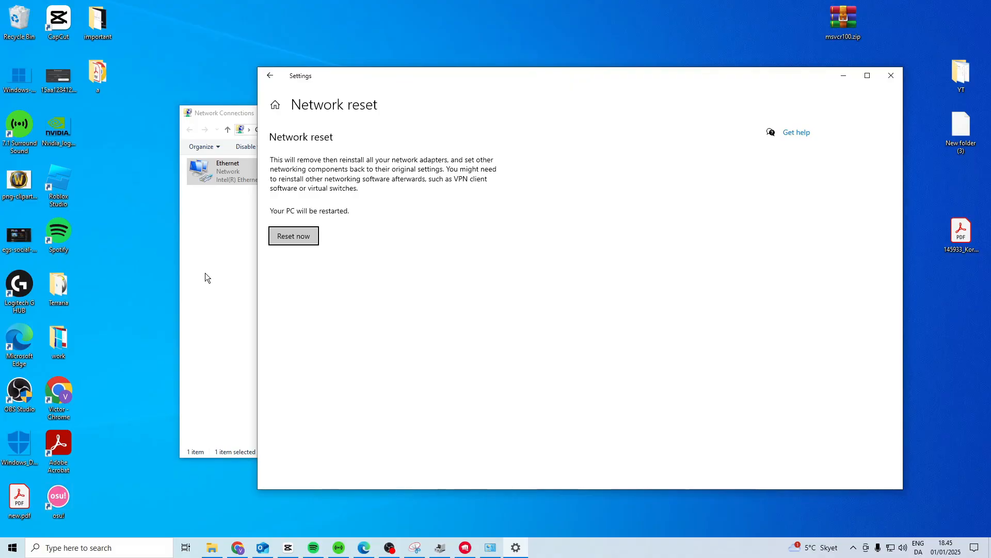
pyautogui.moveTo(482, 344)
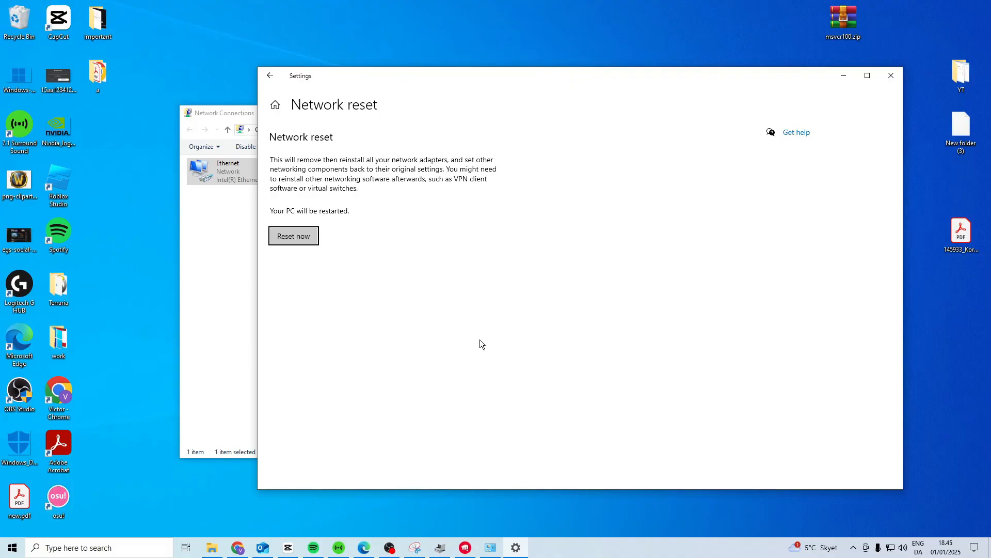
pyautogui.moveTo(239, 378)
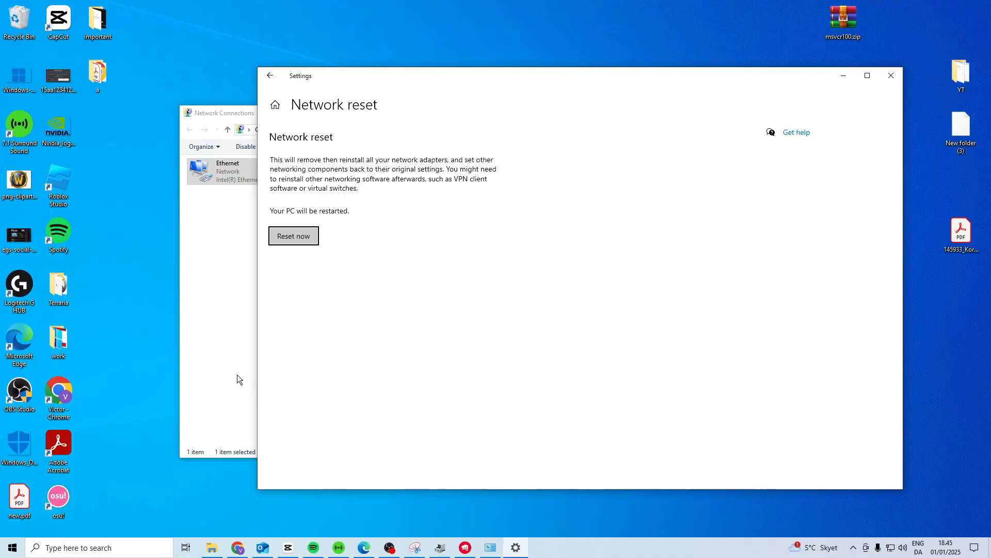